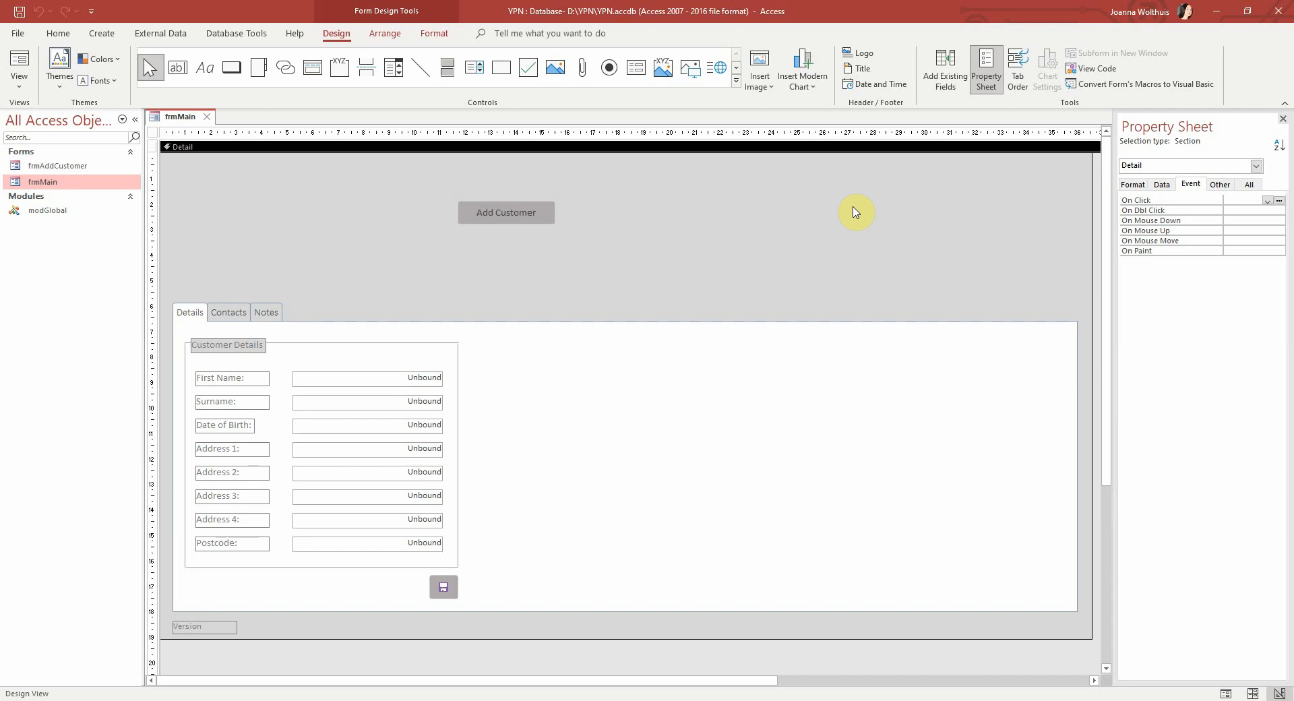
mouse_move(507, 212)
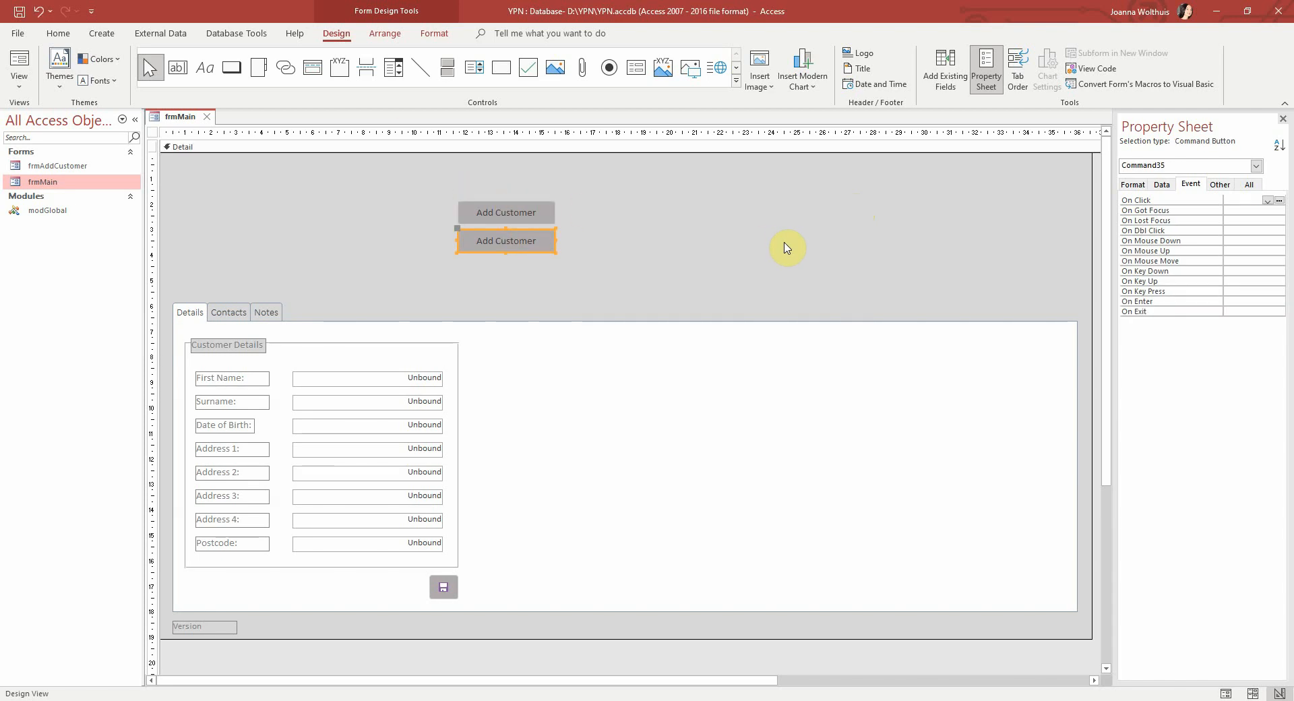
mouse_move(525, 229)
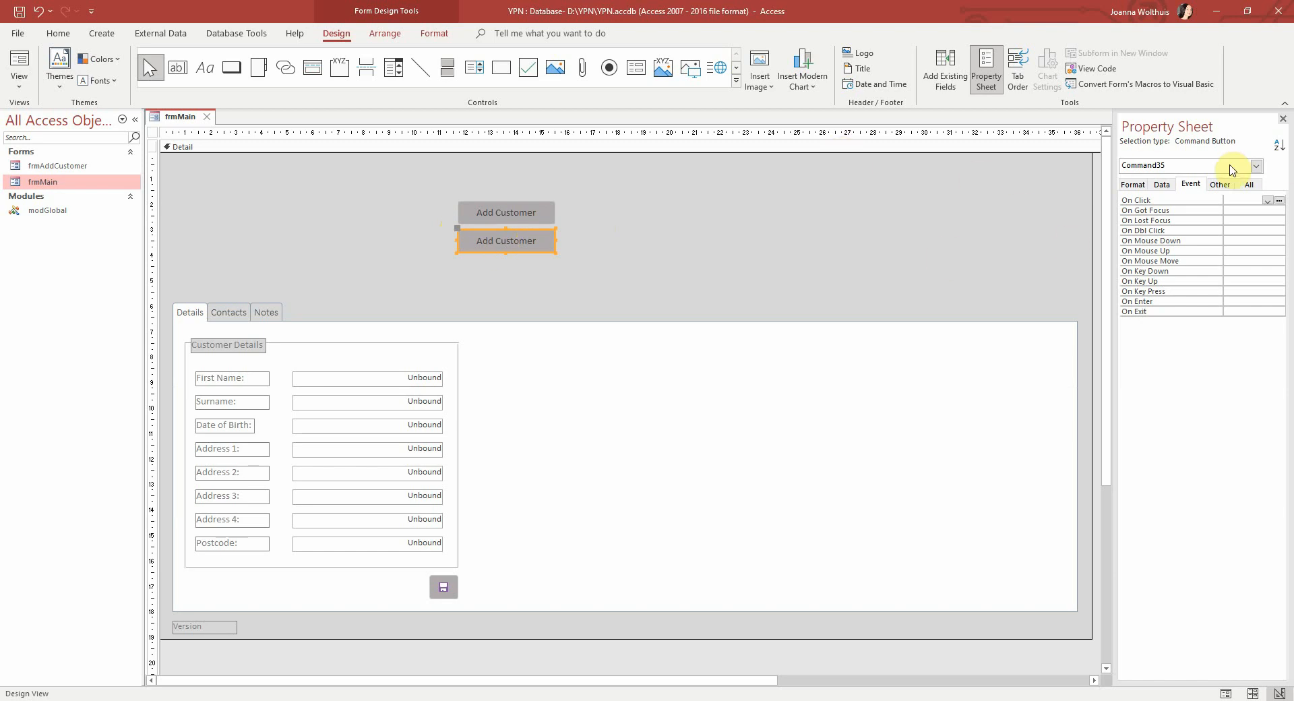
Name the copied button cmdExit in the Property Sheet and start choosing its picture.
click(1248, 185)
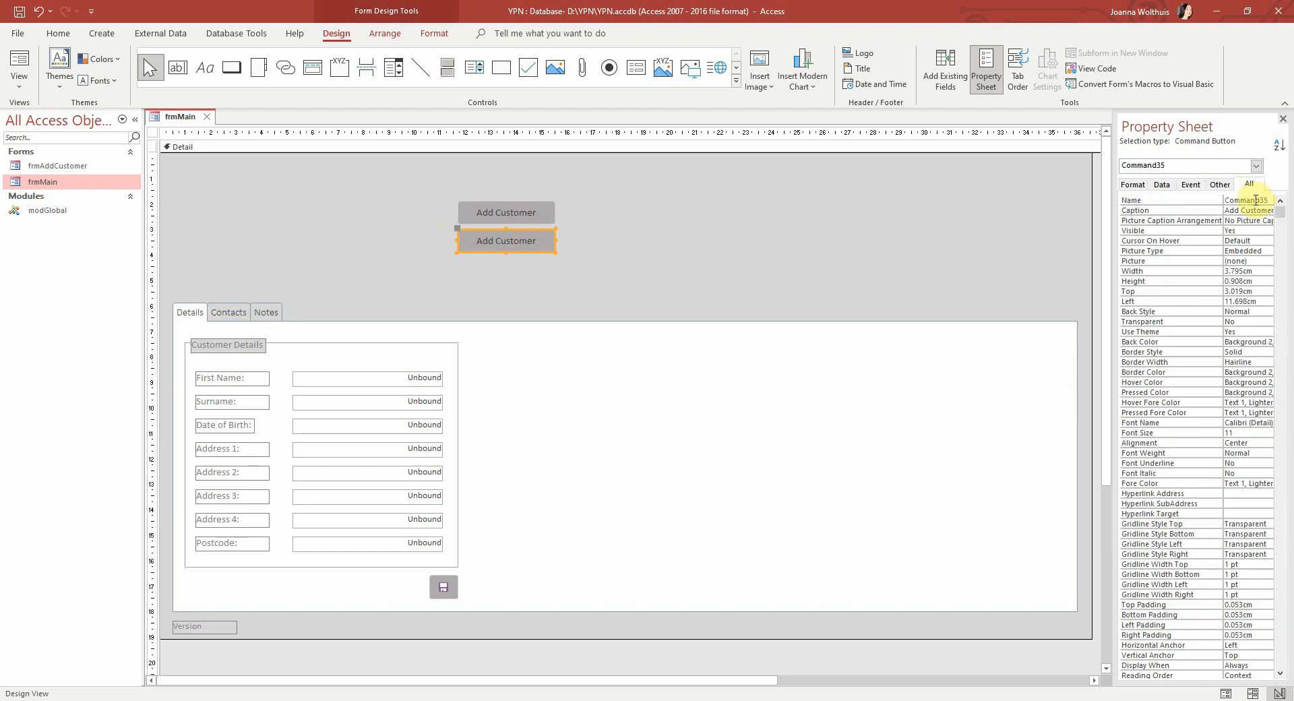
click(1245, 199)
text(cmdExit)
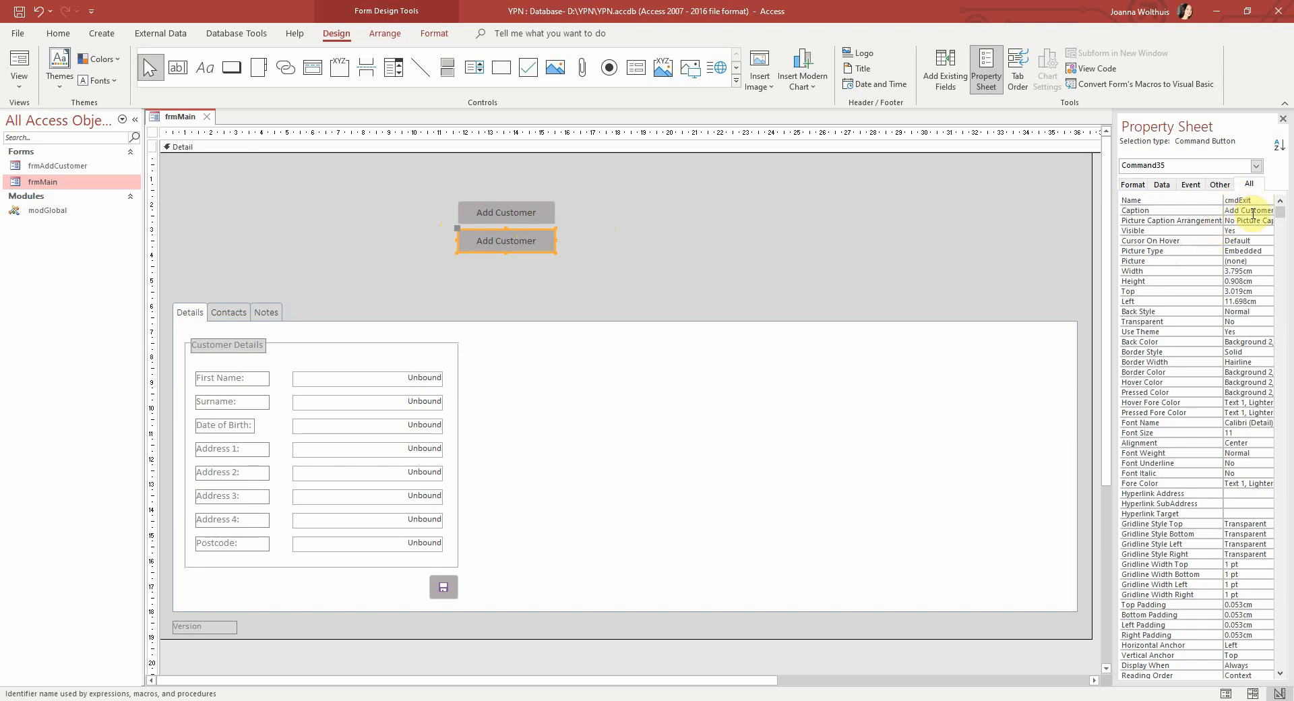
click(1236, 261)
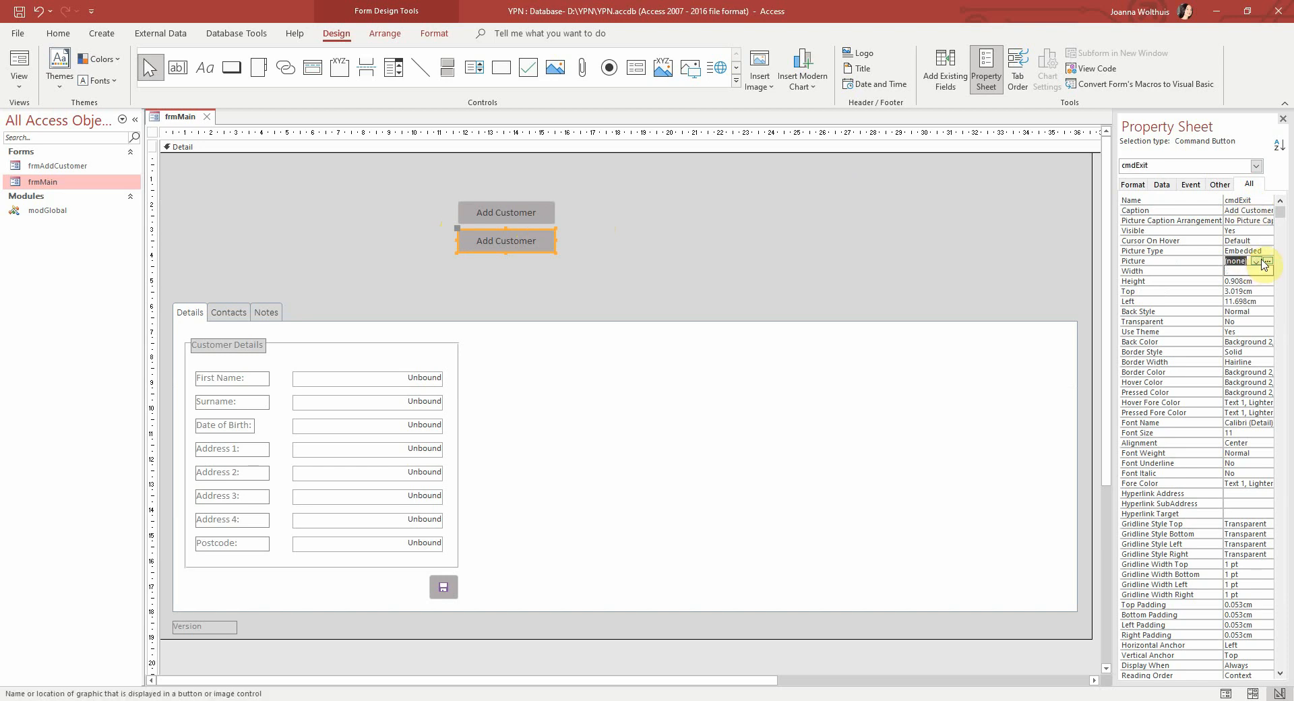
click(1263, 262)
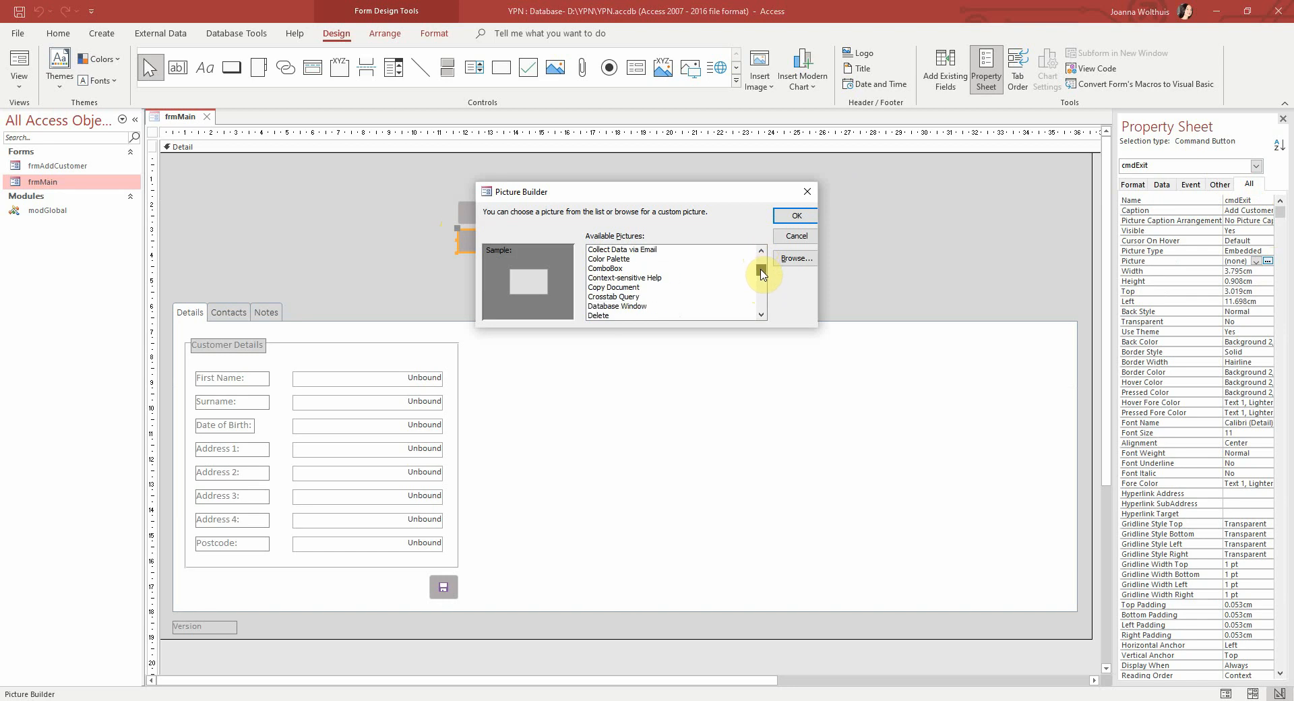
Apply the Exit X picture to cmdExit, move it top-right, and show its event properties.
scroll(down, 3)
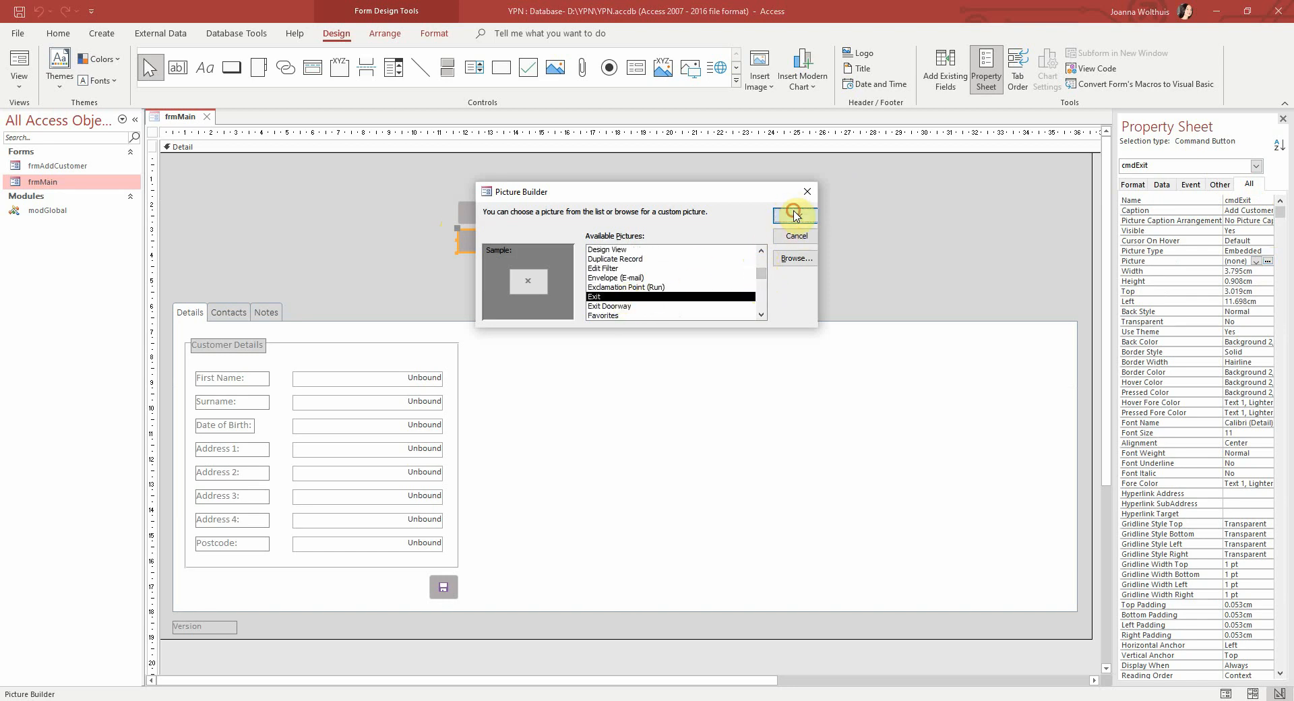
click(792, 215)
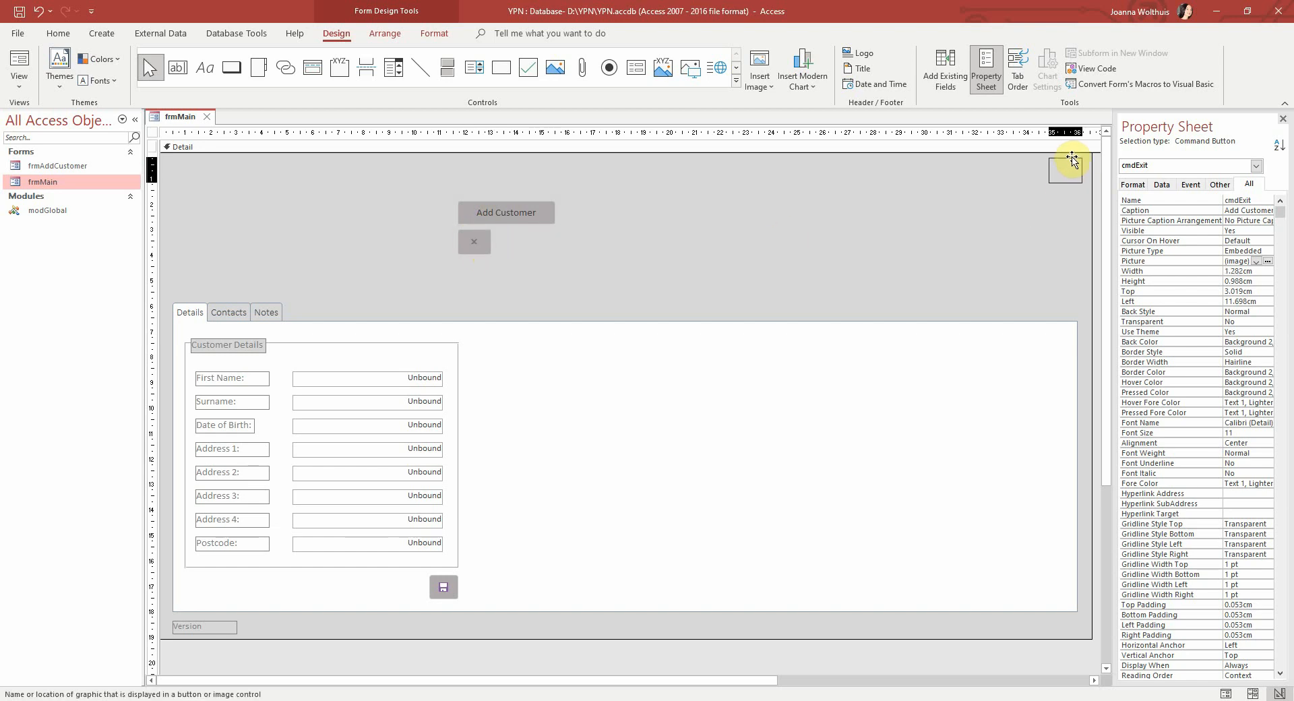
click(1190, 184)
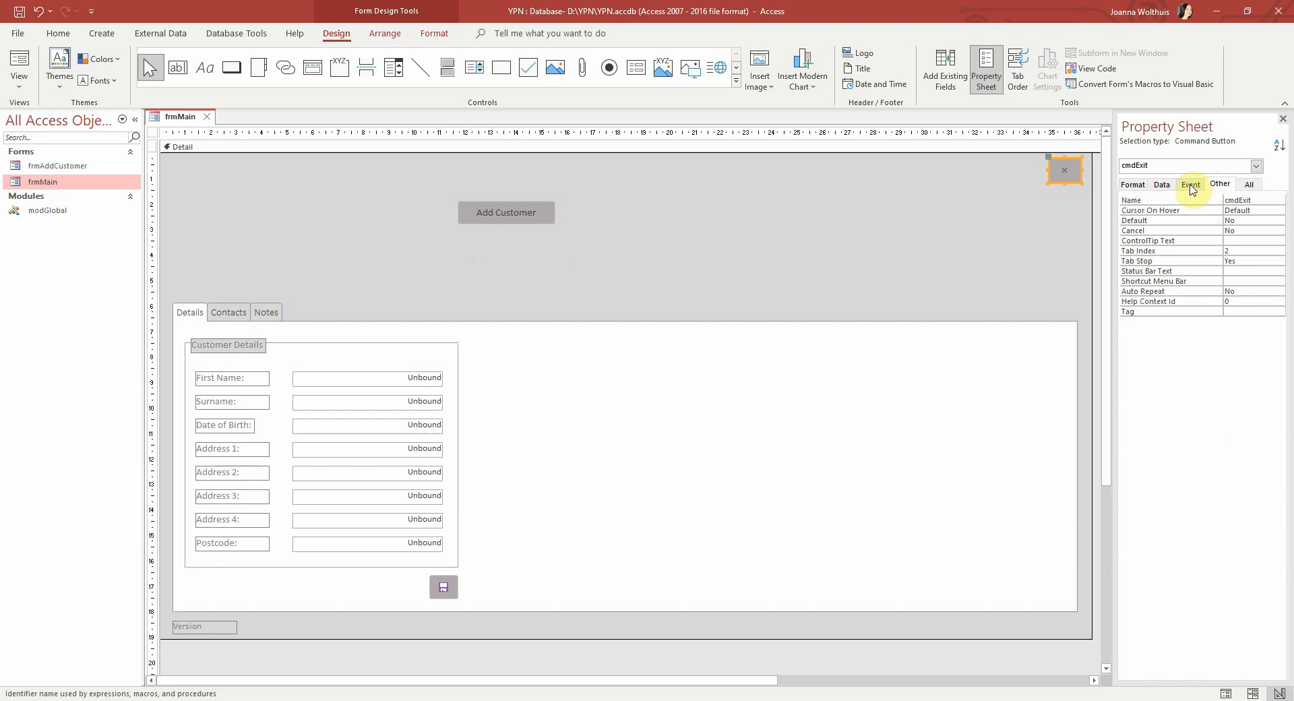
click(1190, 184)
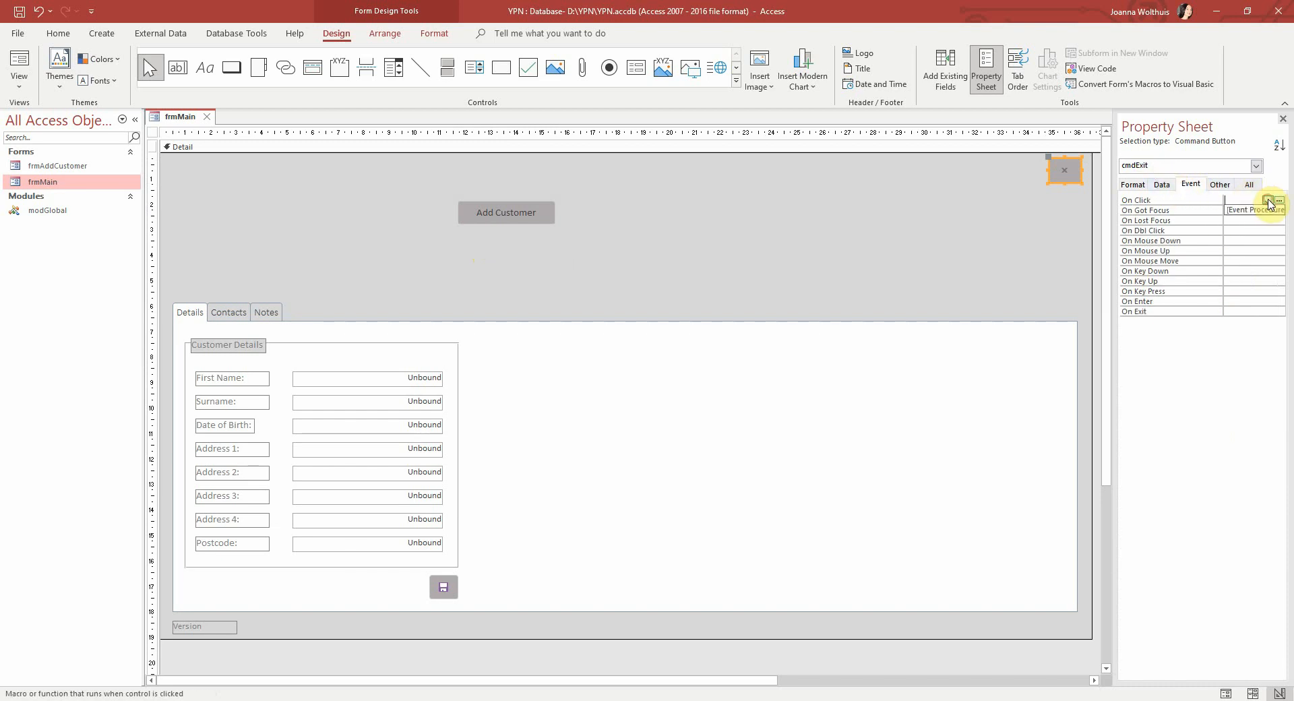
Write DoCmd.Quit inside the cmdExit_Click procedure so the button closes Access.
click(1277, 199)
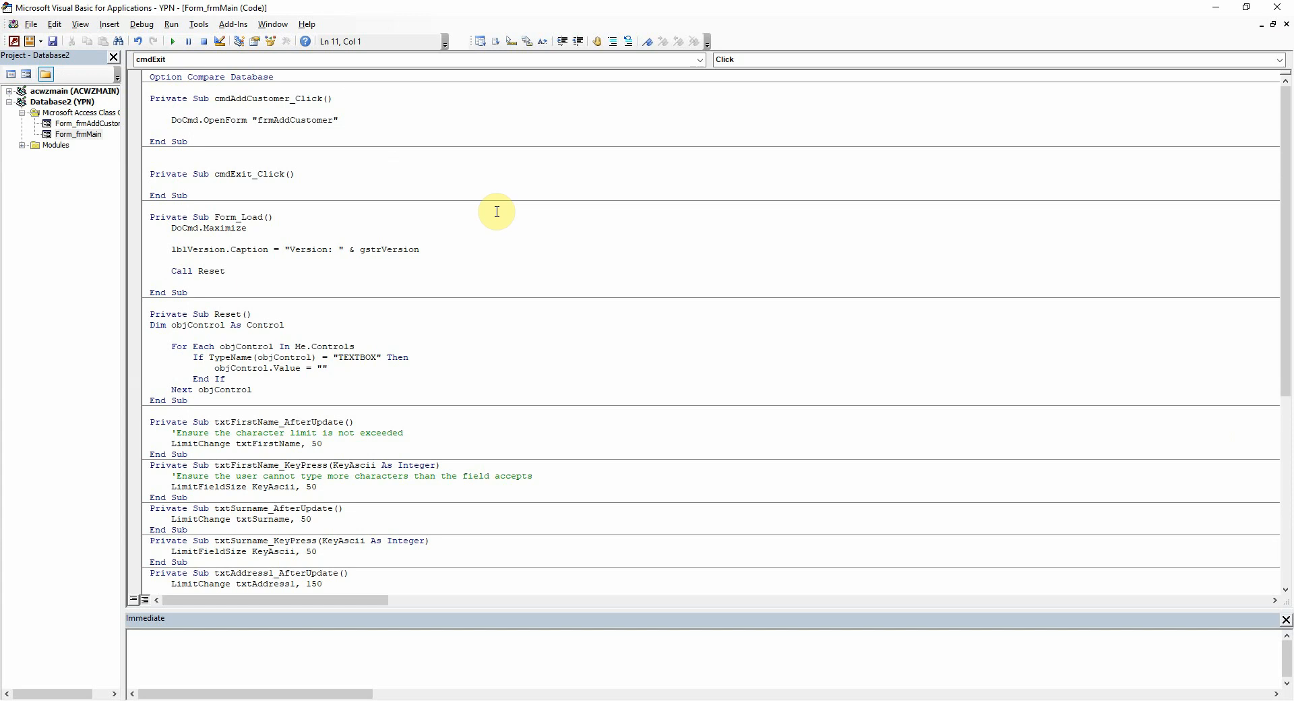
mouse_move(195, 184)
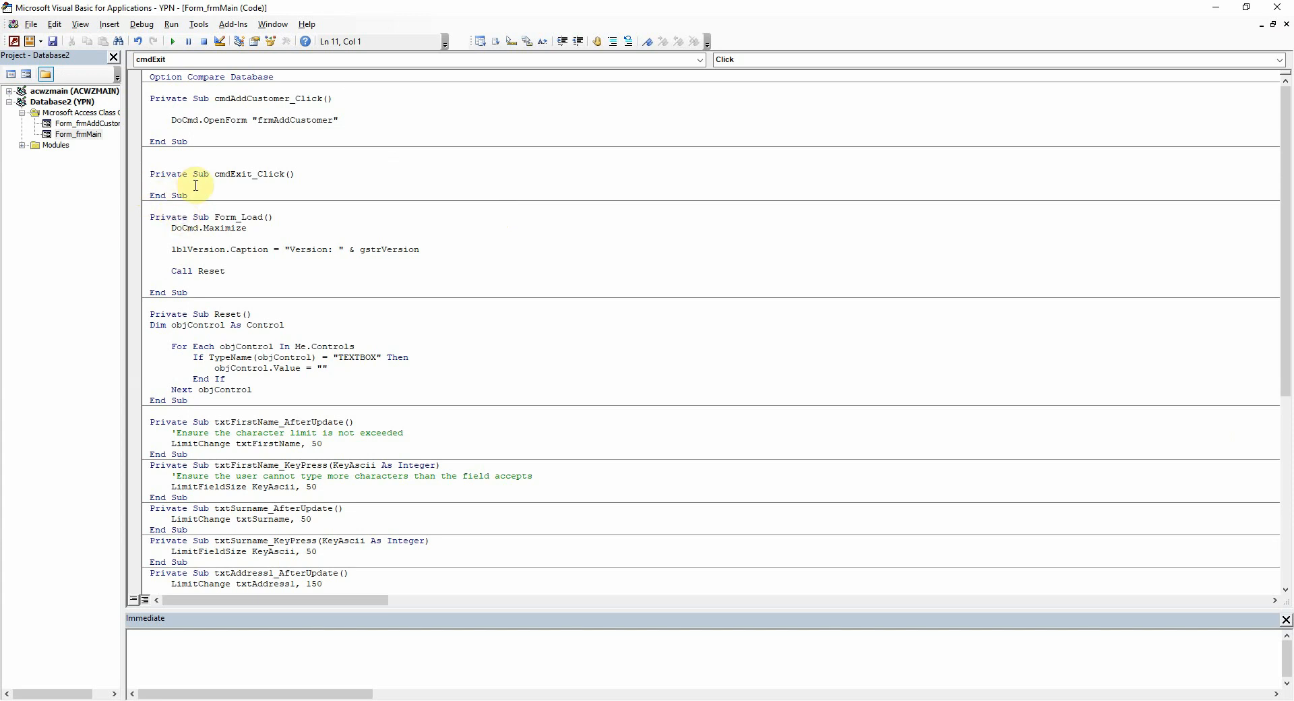
click(195, 186)
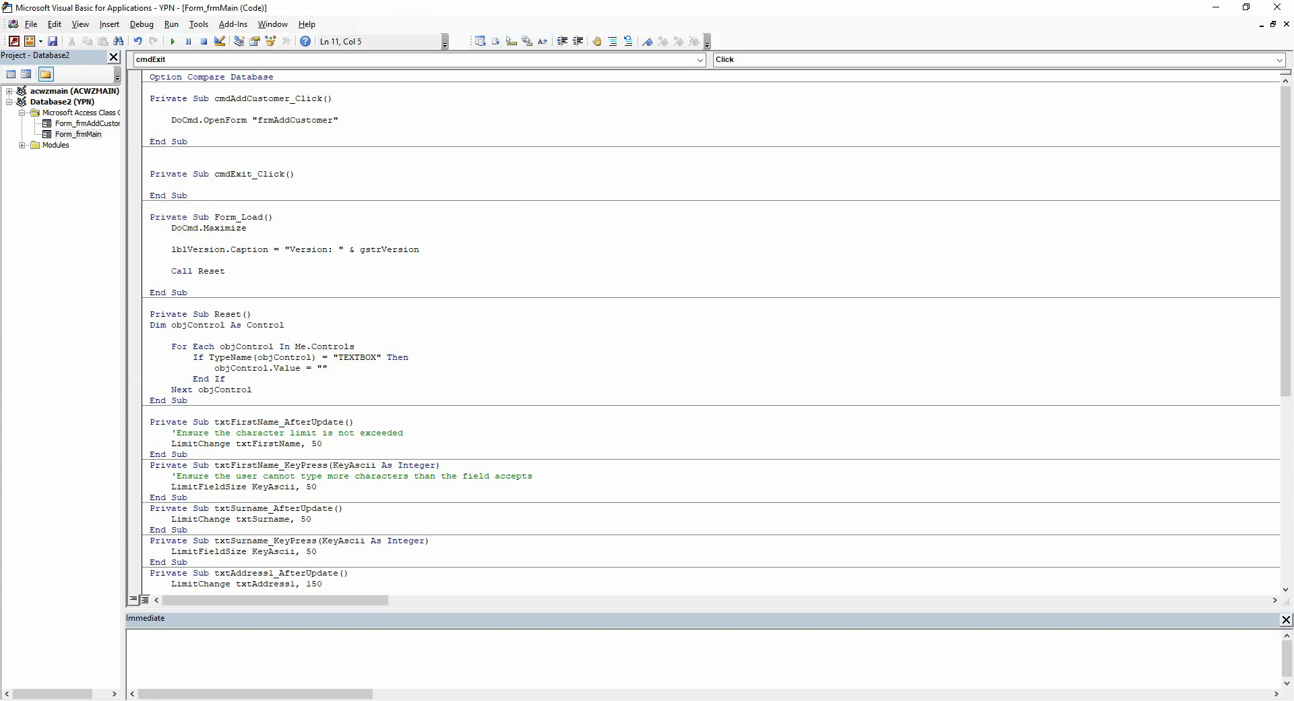
text(docmd.e)
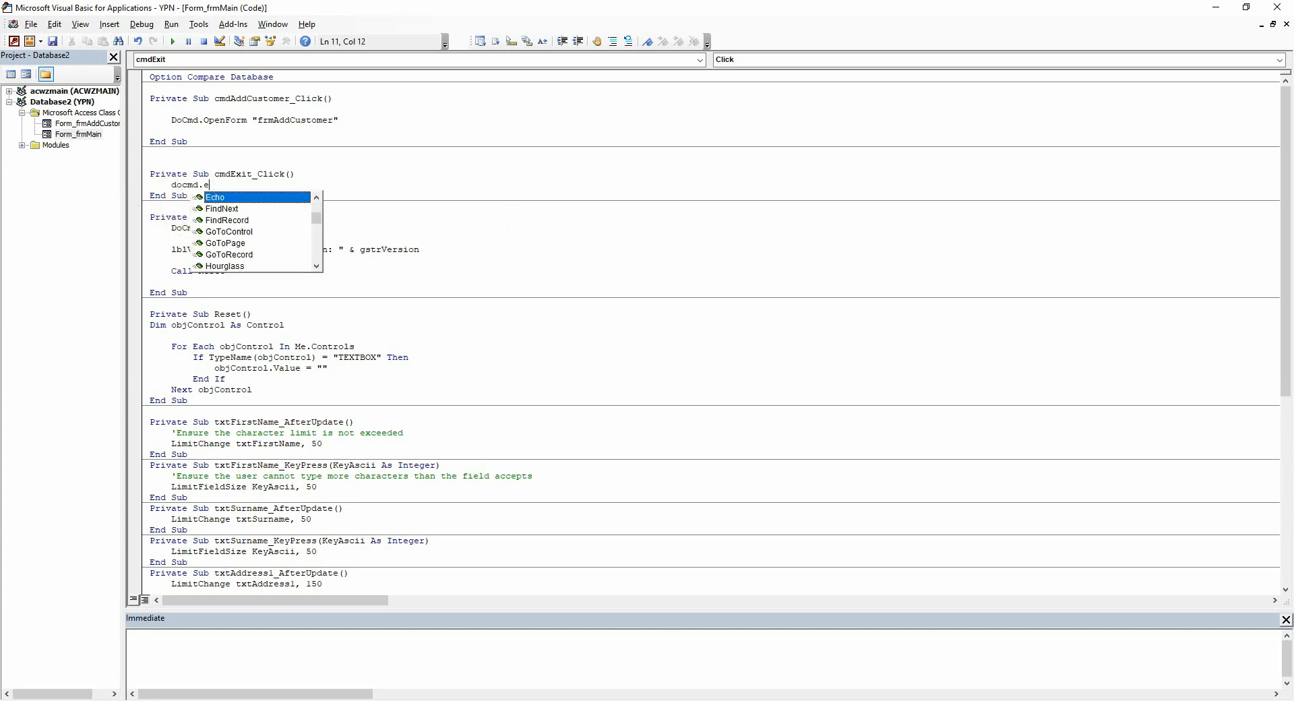
text(uit)
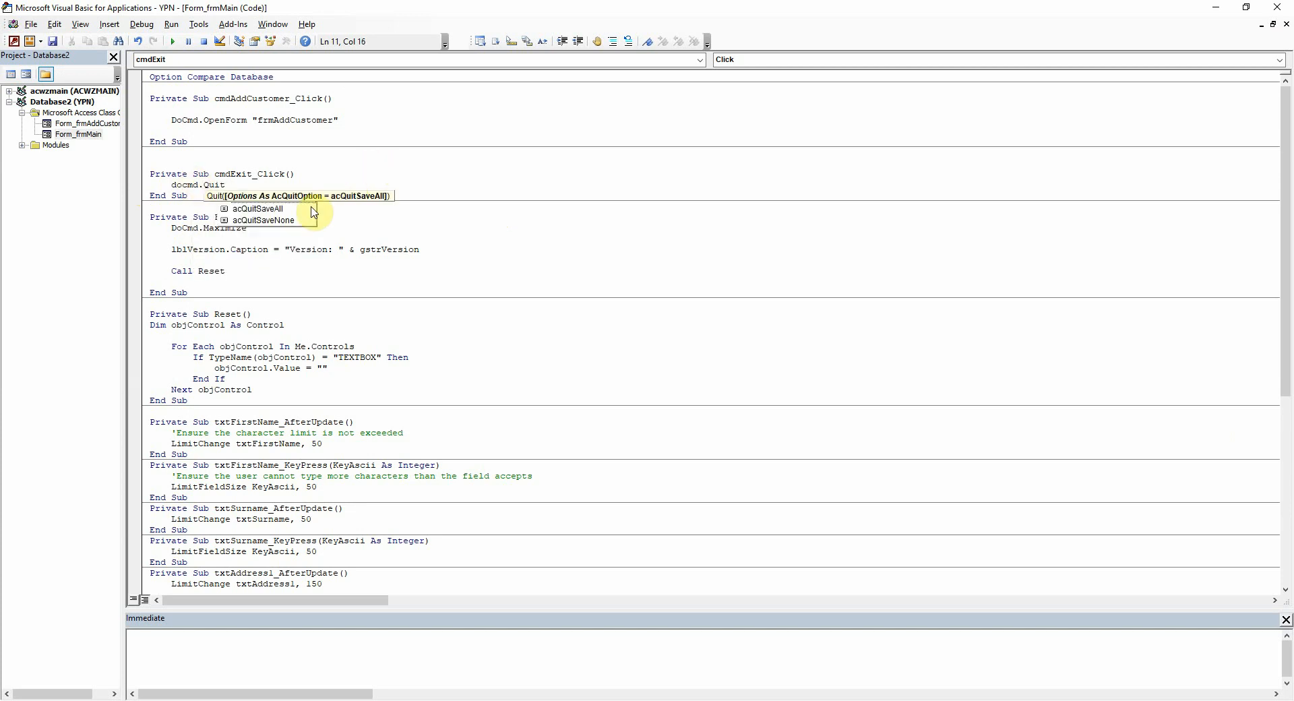
click(358, 191)
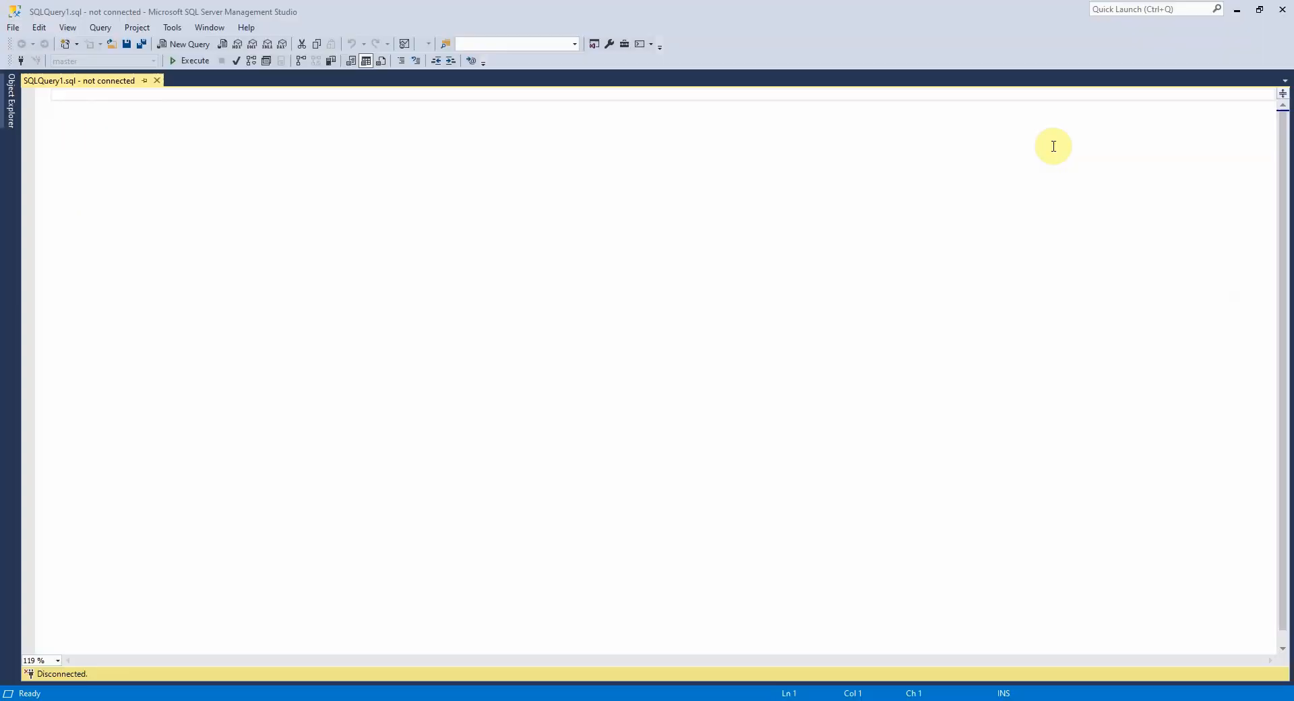
mouse_move(840, 292)
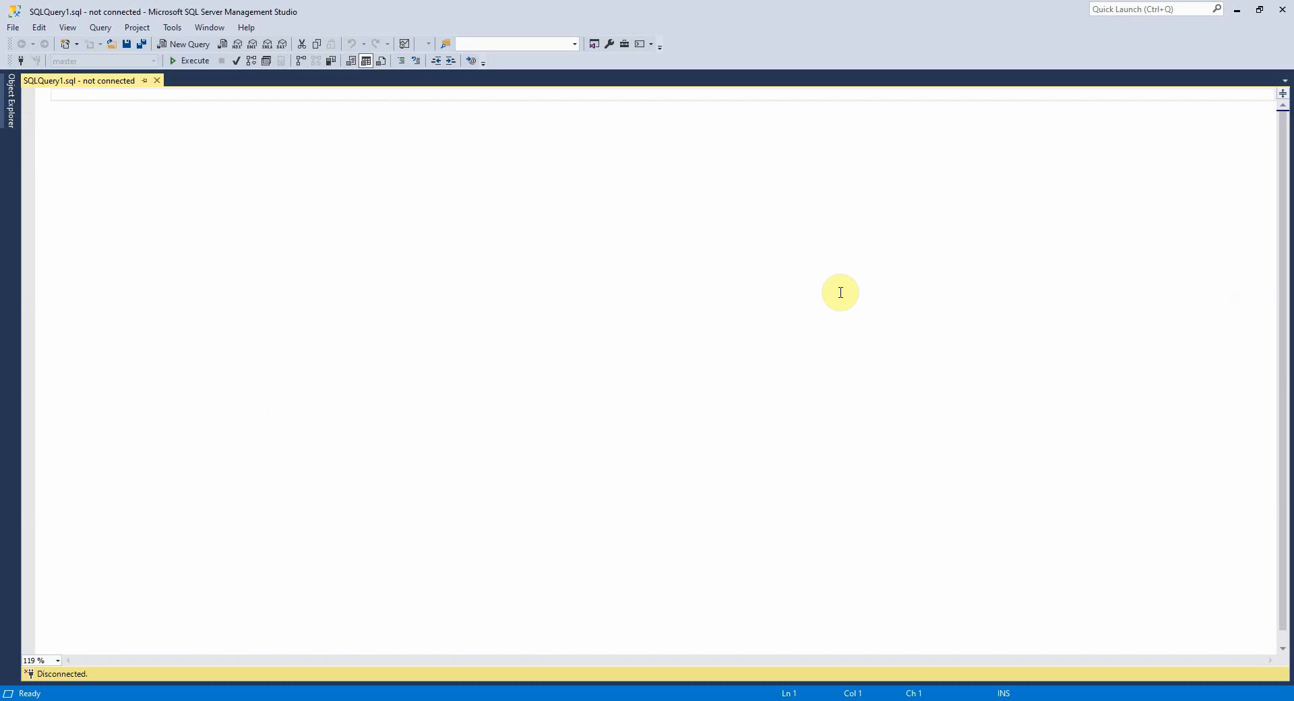
Place the cursor in the empty, unconnected SQLQuery1.sql editor.
click(53, 95)
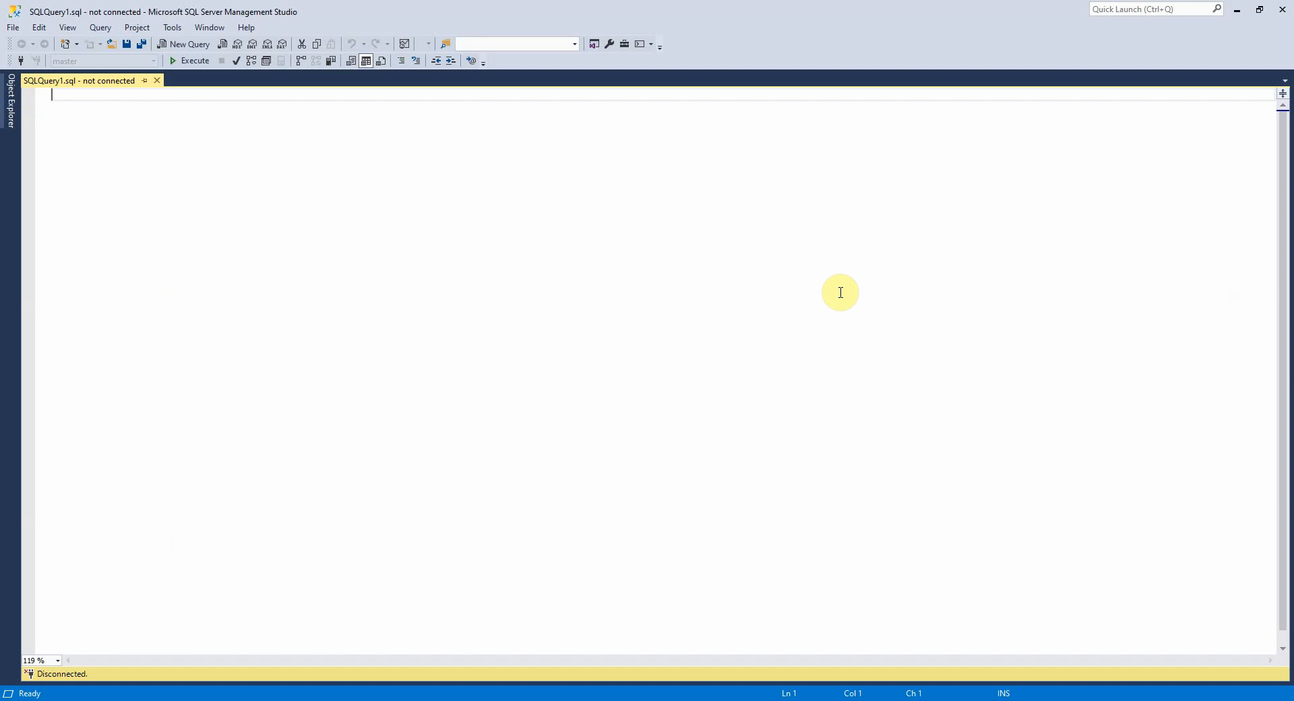